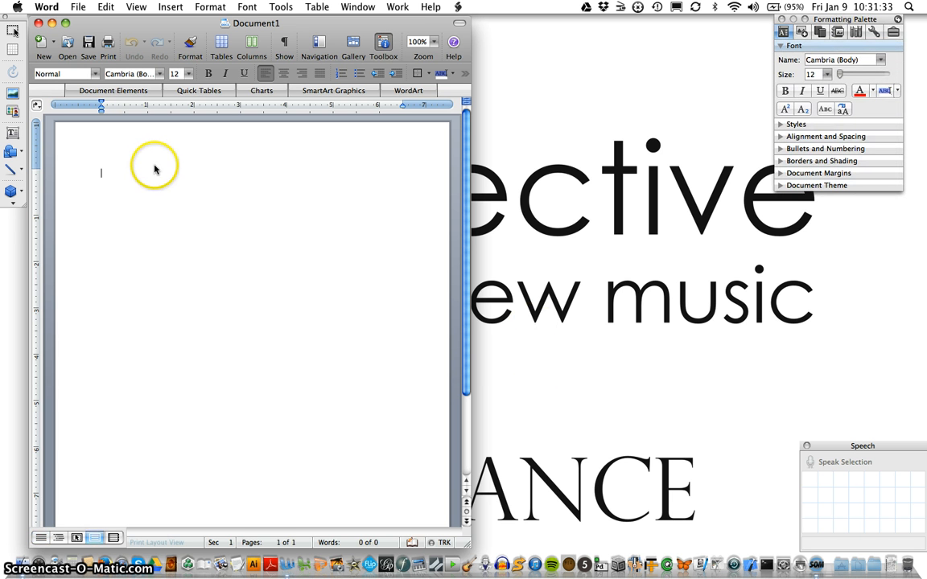
mouse_move(465, 547)
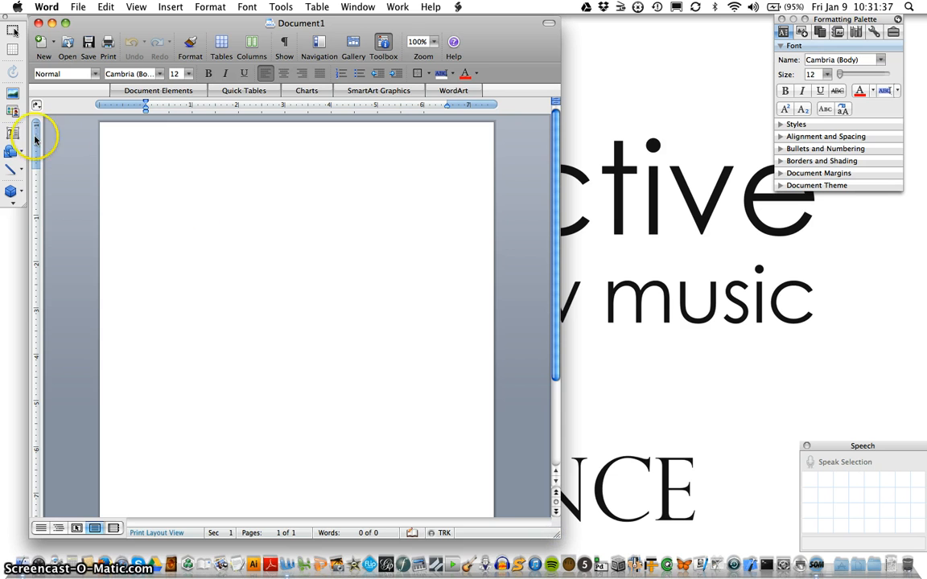
Select the Vertical Text Box tool from the drawing toolbar.
left_click(12, 132)
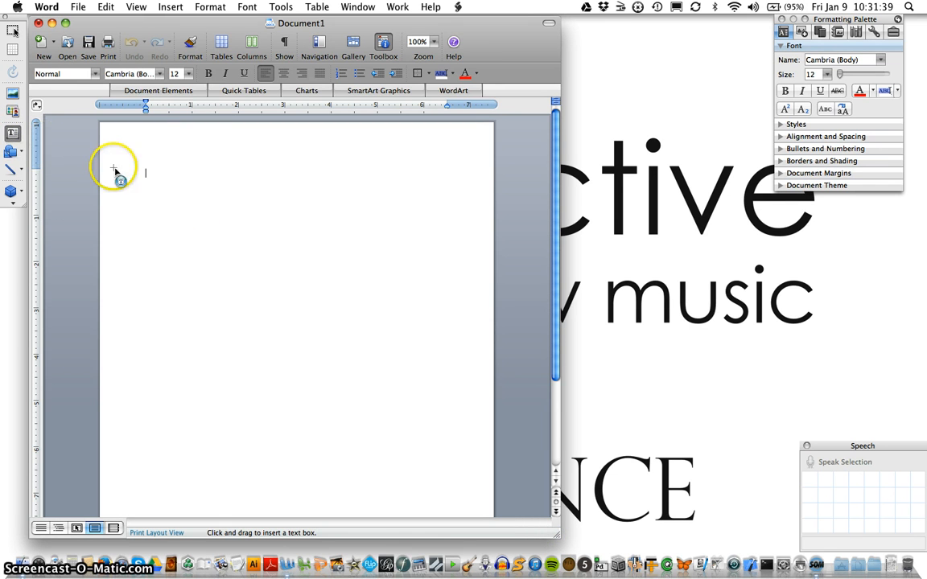
Draw a vertical text box near the top of the page and set its font to Neue Bassoon.
left_click_drag(157, 203, 411, 369)
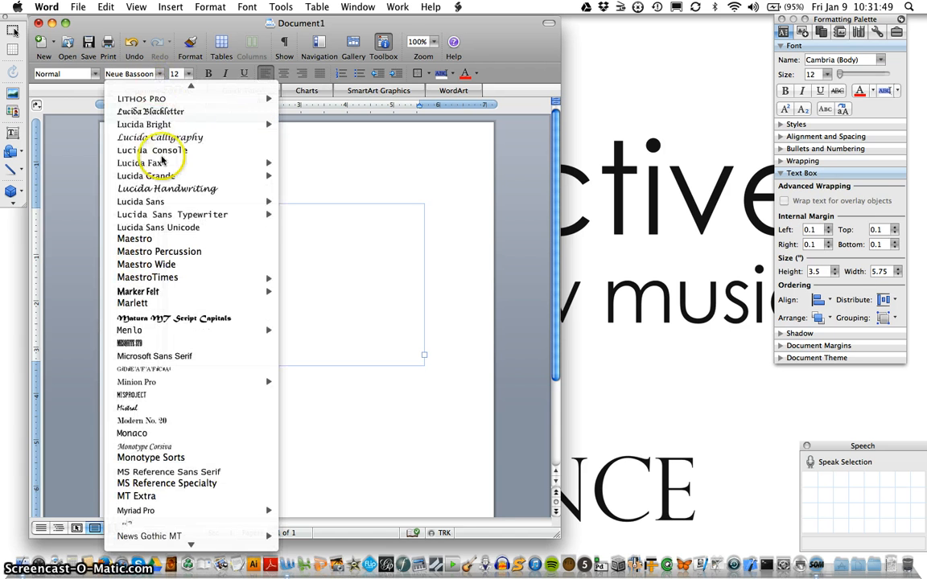
left_click(136, 512)
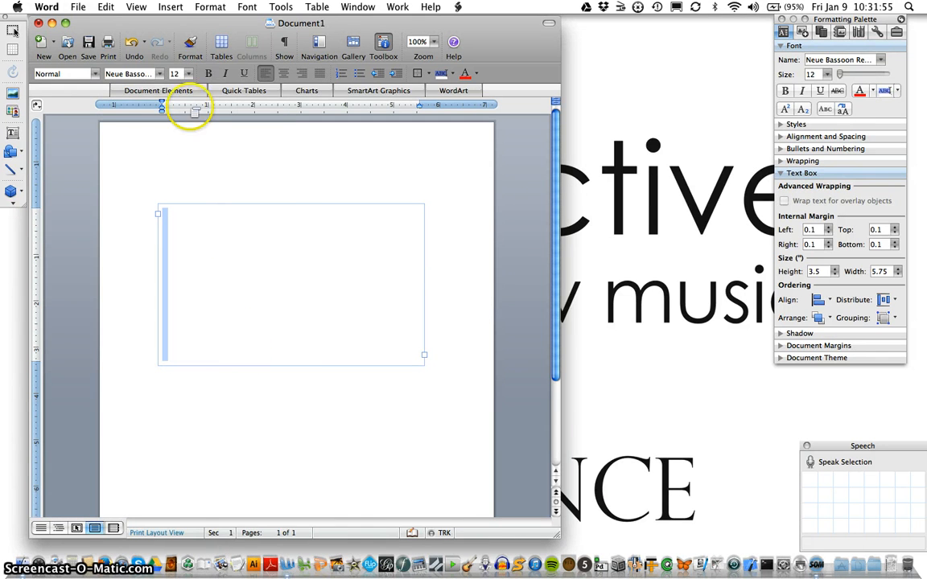
Set the text box's font size to 72 pt in the Formatting Palette.
left_click(188, 74)
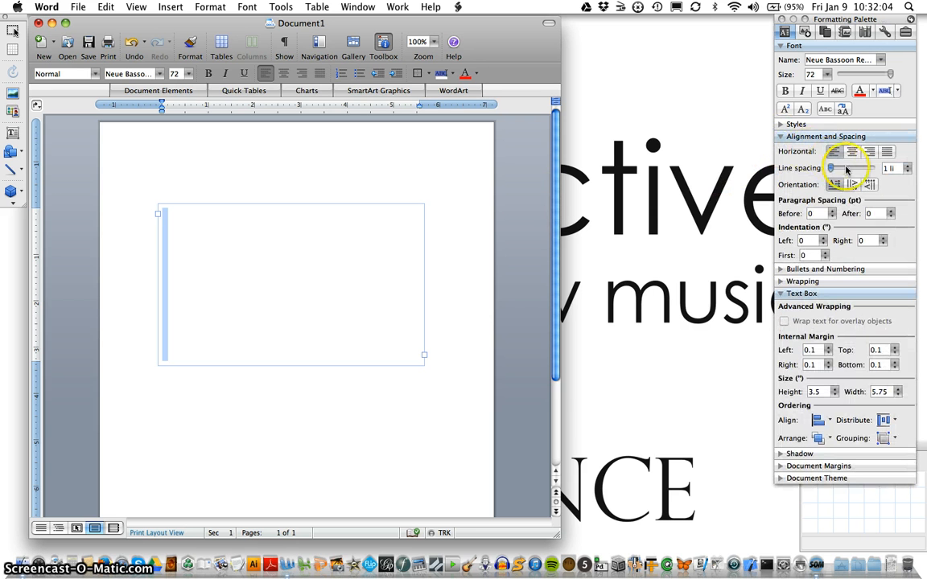
mouse_move(851, 184)
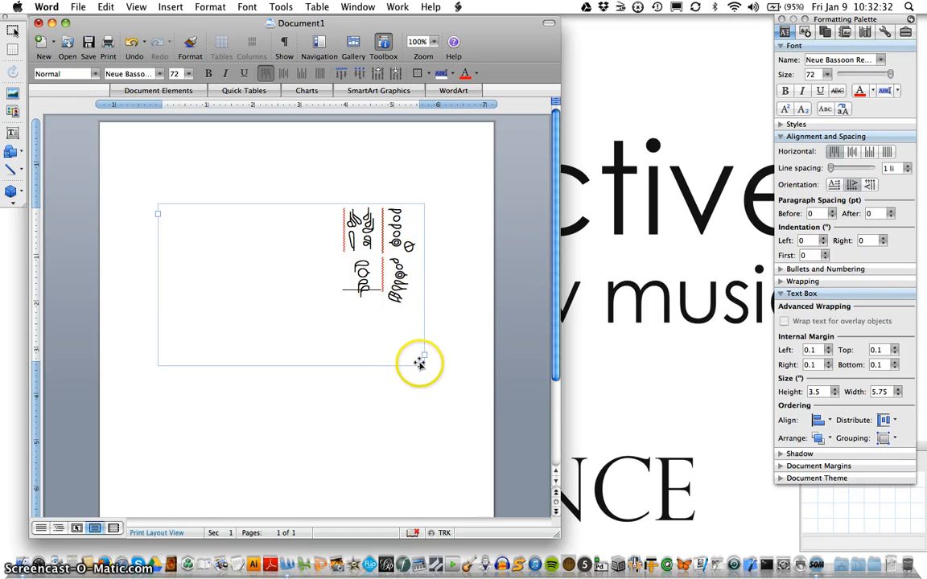
Shrink the text box by its corner handle to fit the typed fingering diagrams.
left_click_drag(421, 357, 276, 322)
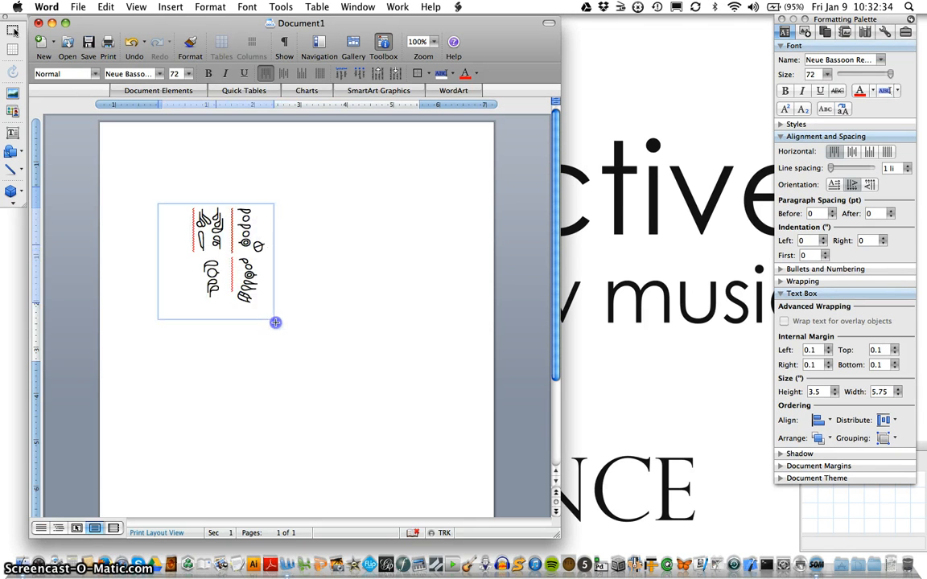
left_click_drag(275, 322, 254, 317)
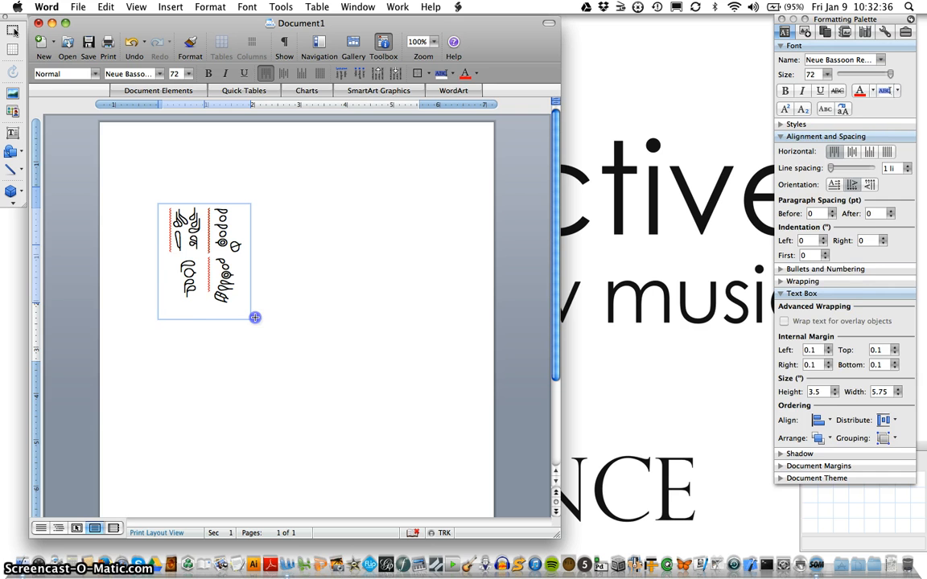